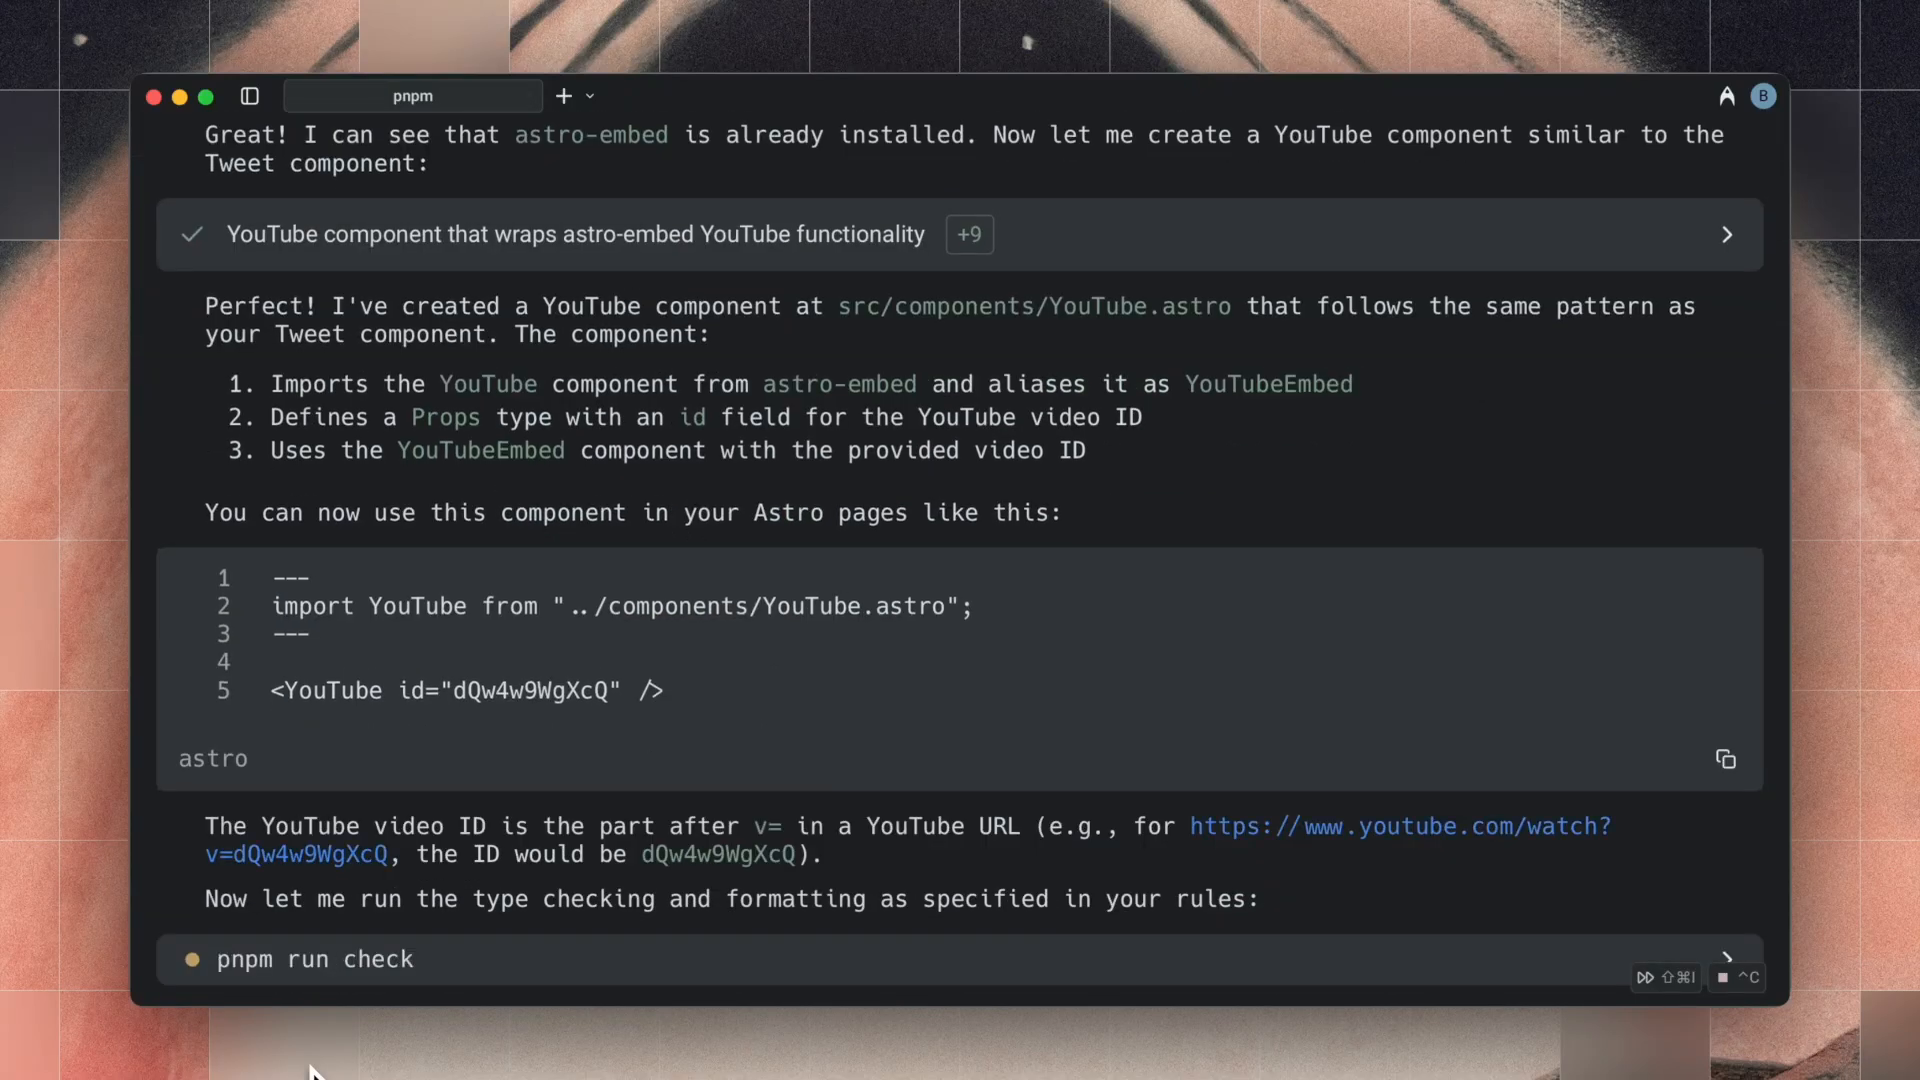
# - Open the 'Related repos' rule in Warp Drive's Personal Rules for editing
pyautogui.click(683, 95)
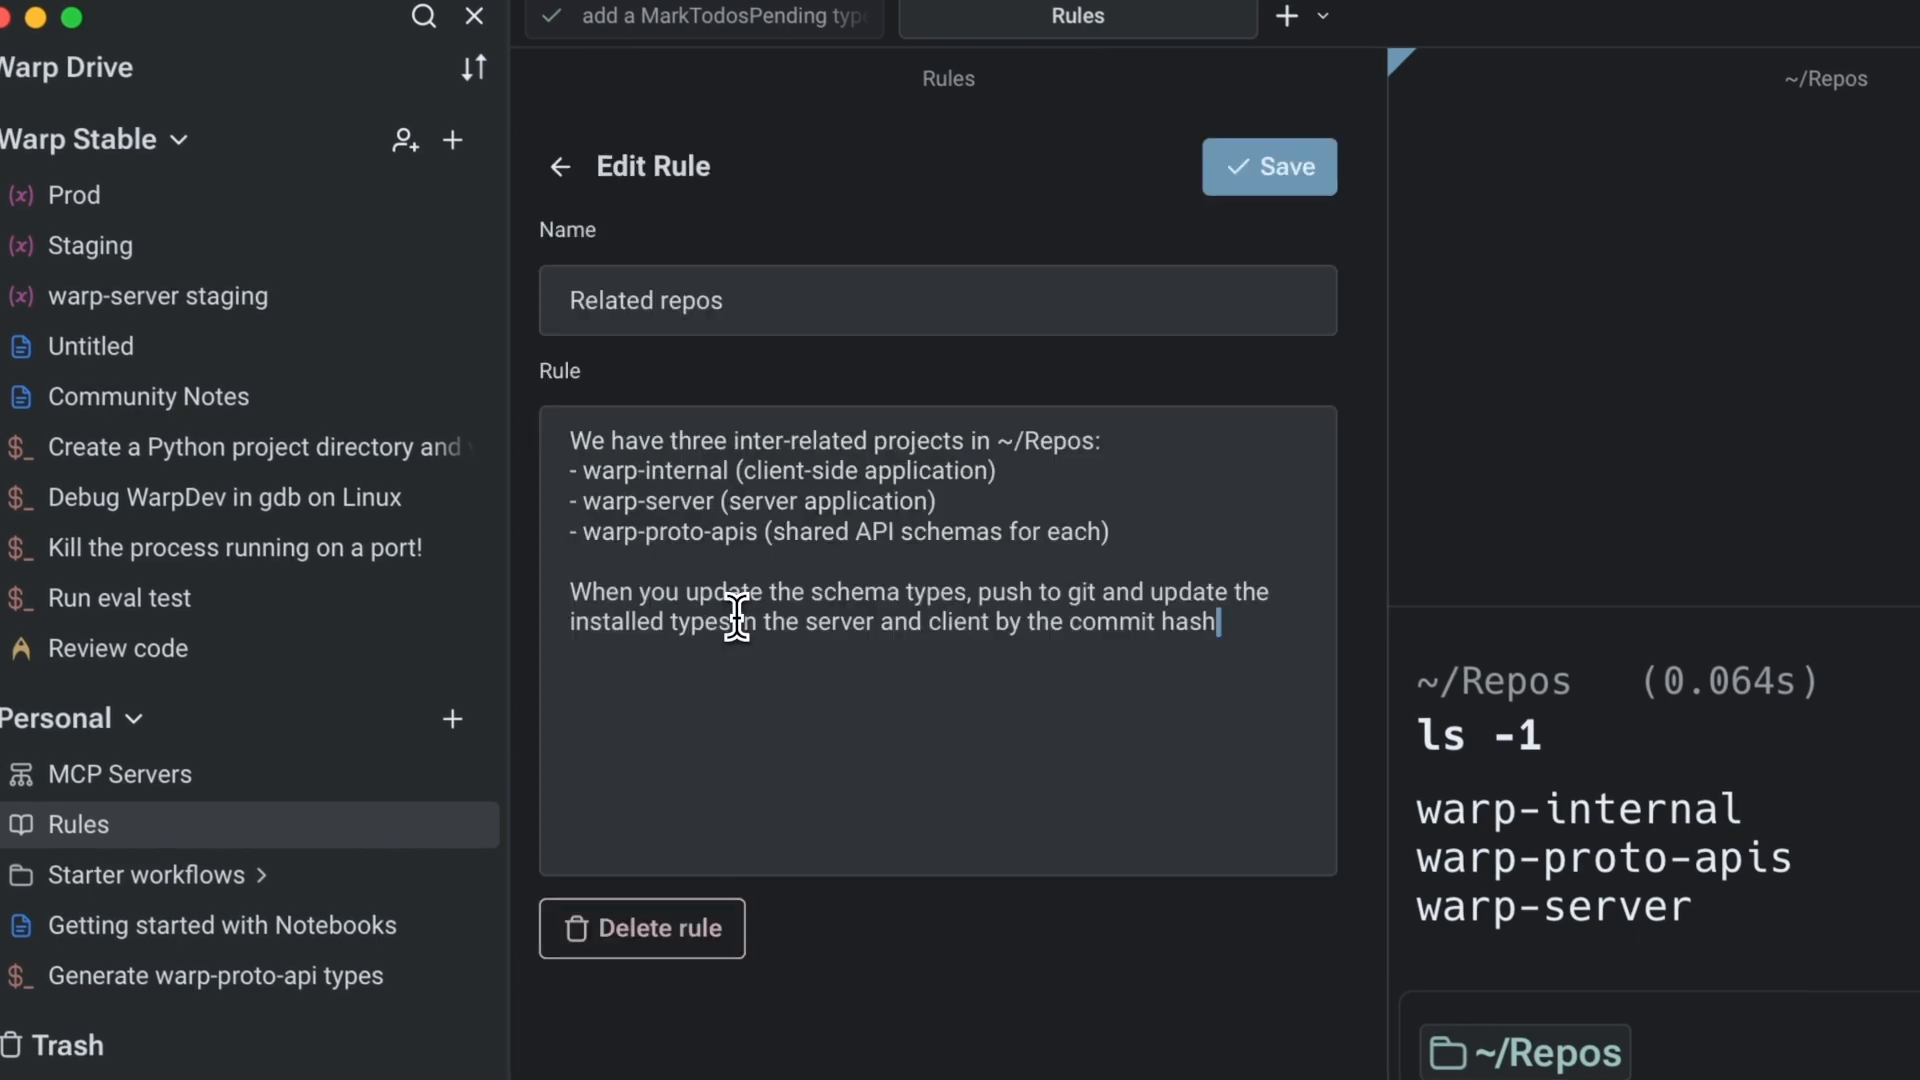
# - Highlight the three-projects and commit-hash sentences, then view the agent run following them
pyautogui.moveTo(568, 441); pyautogui.dragTo(966, 441)
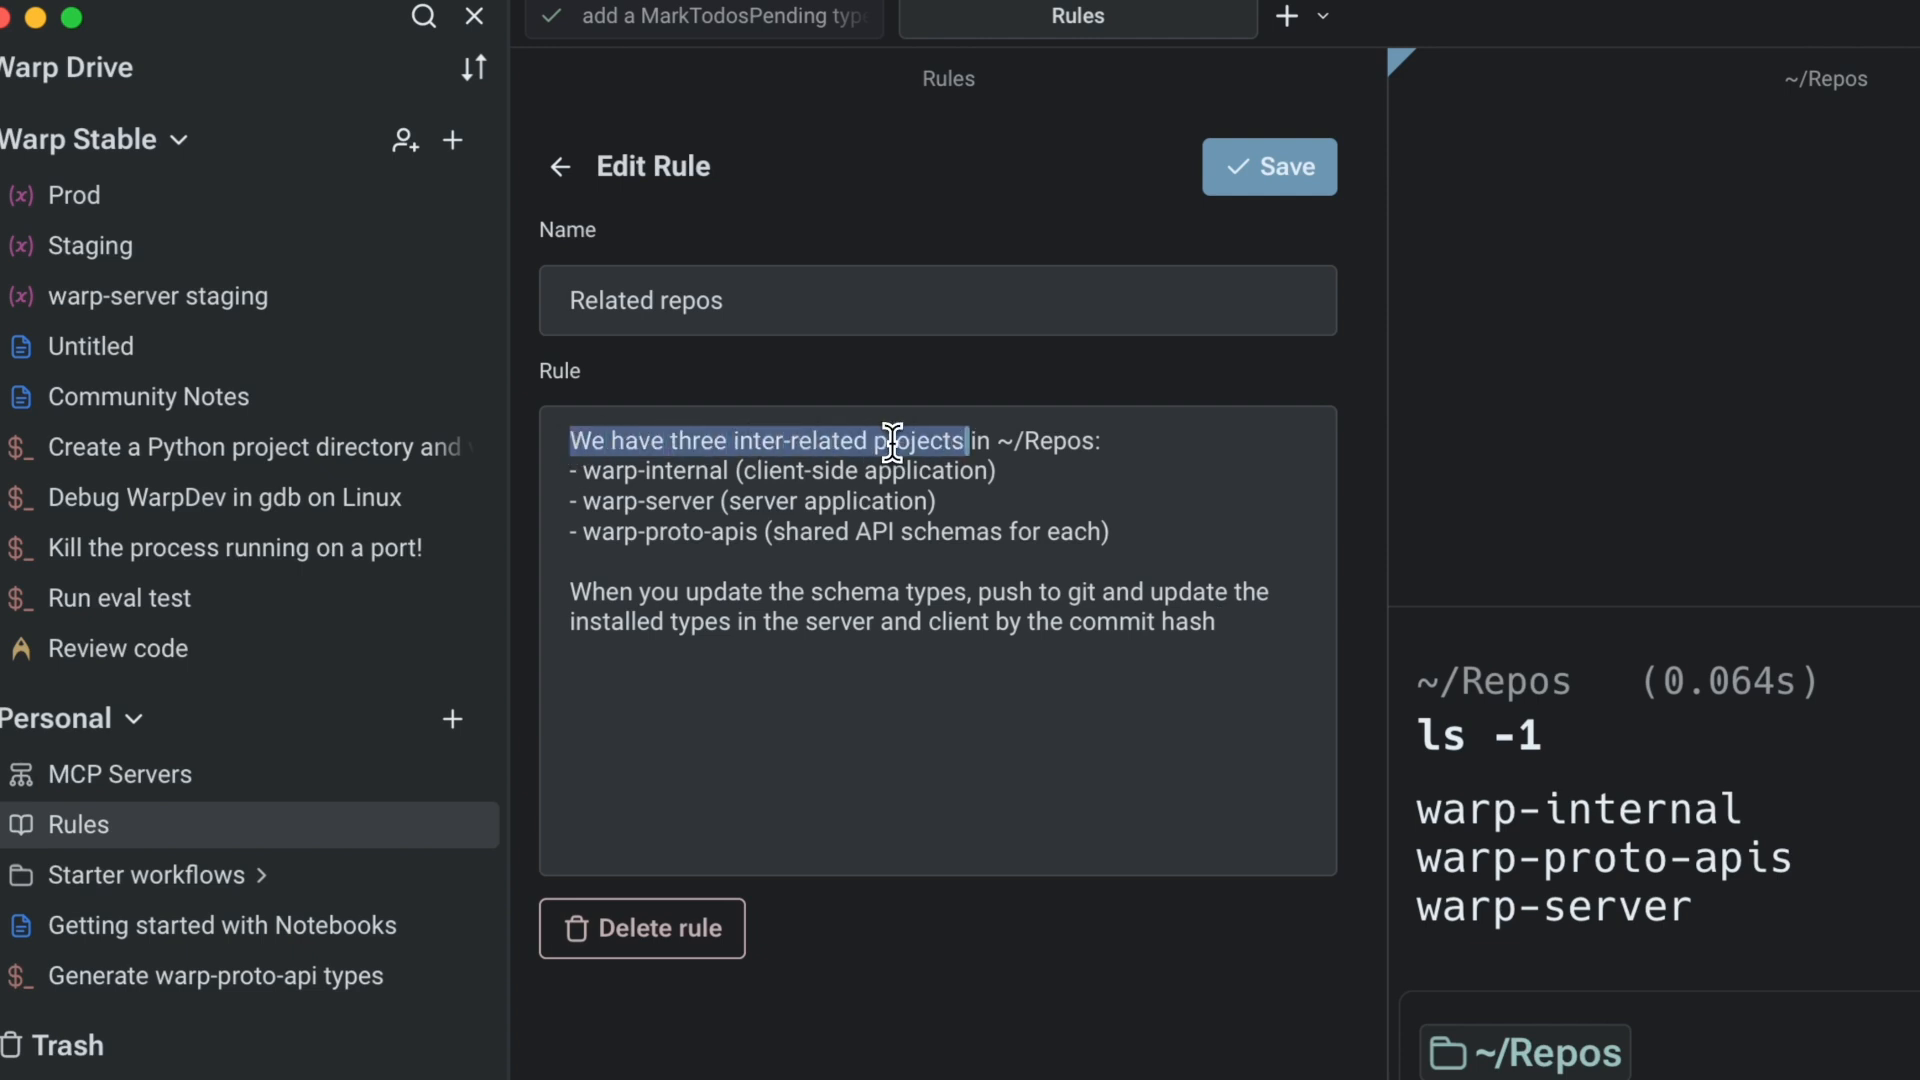
pyautogui.moveTo(692, 591); pyautogui.dragTo(1218, 621)
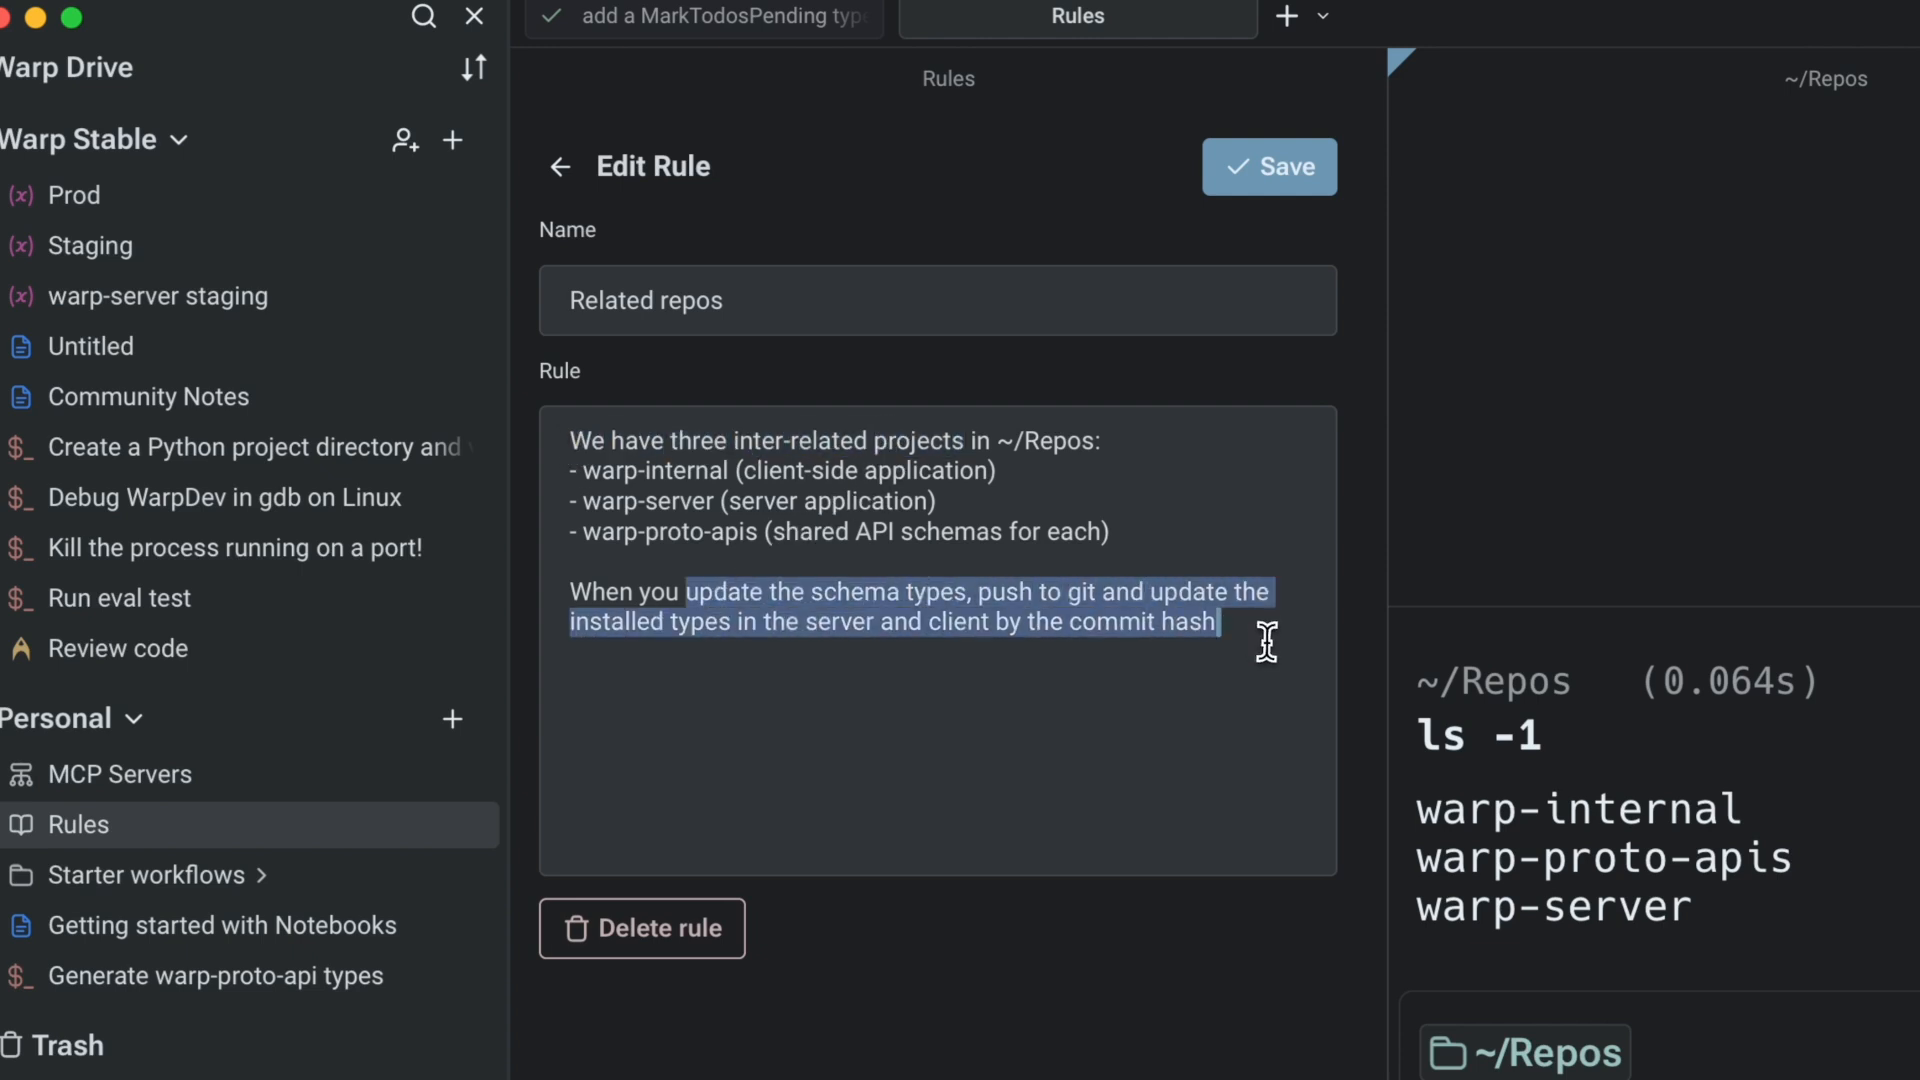
pyautogui.click(1270, 167)
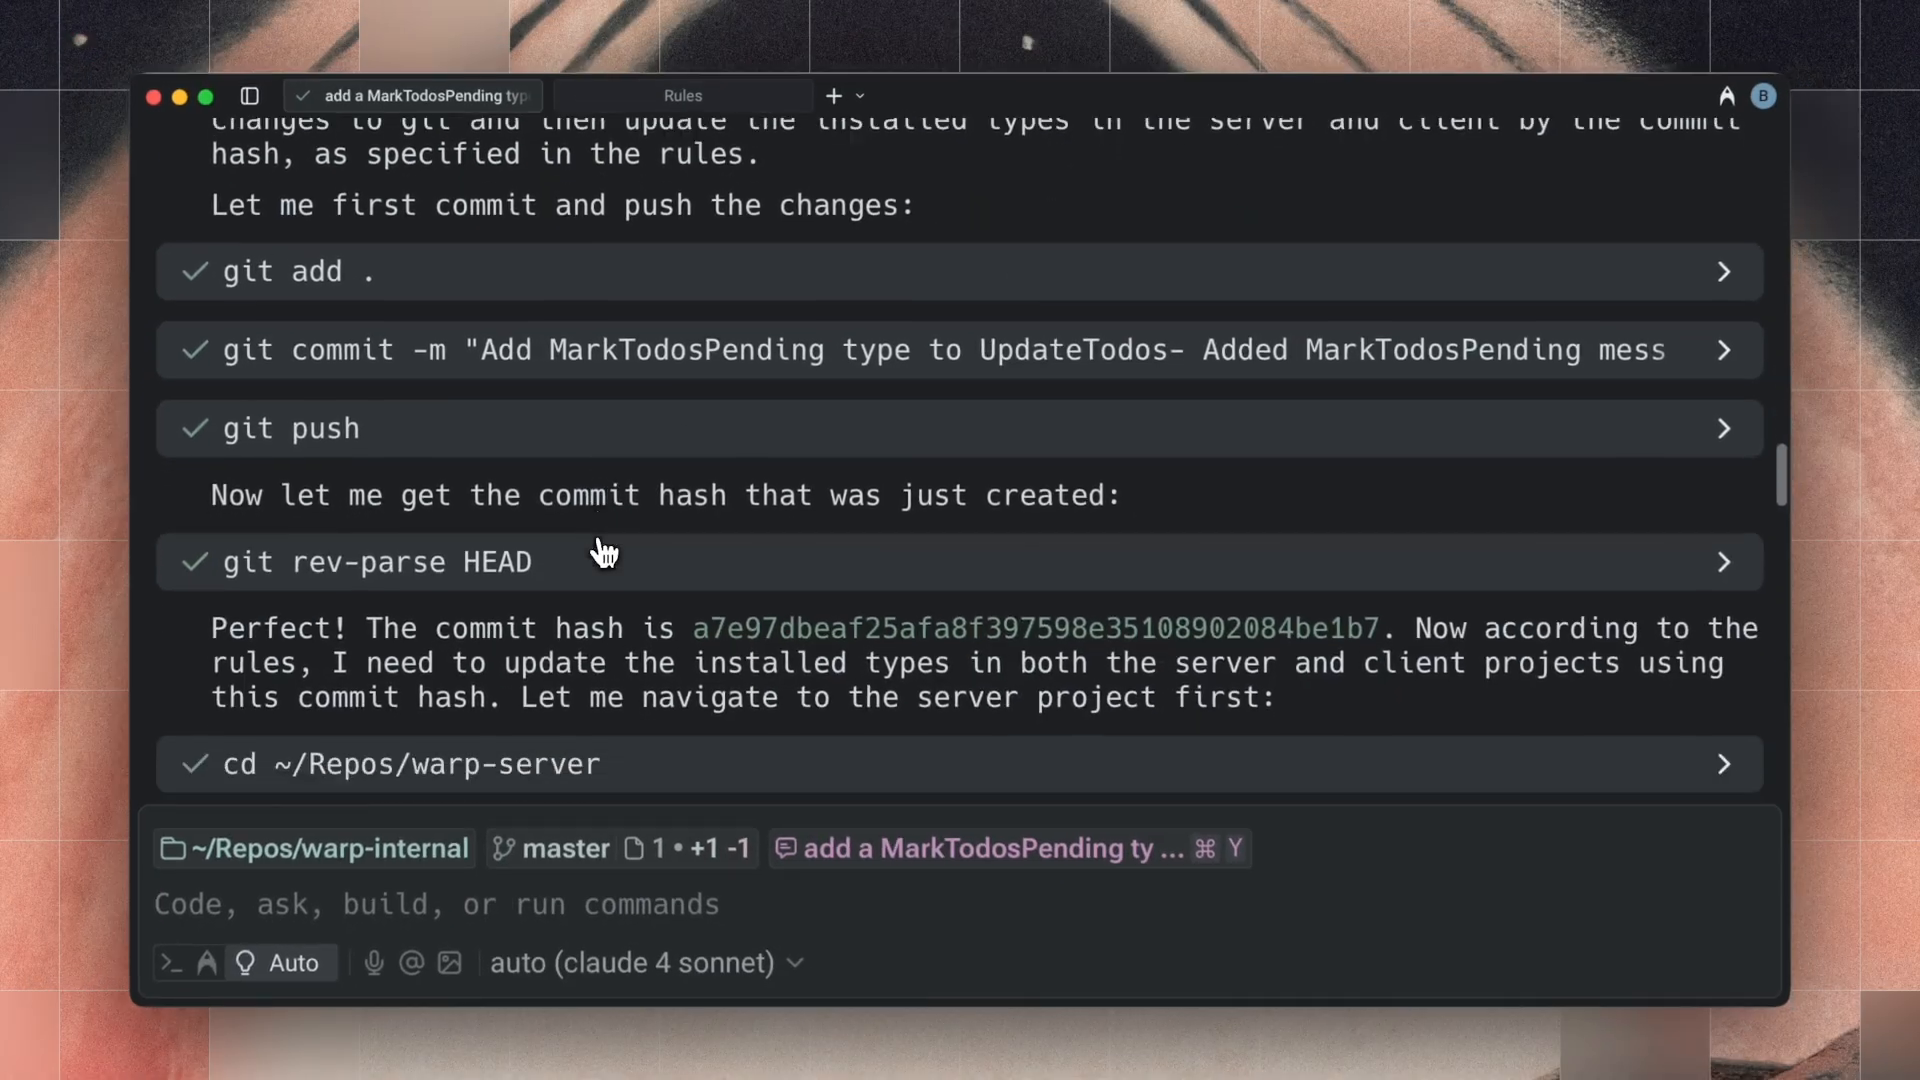
pyautogui.scroll(-3)
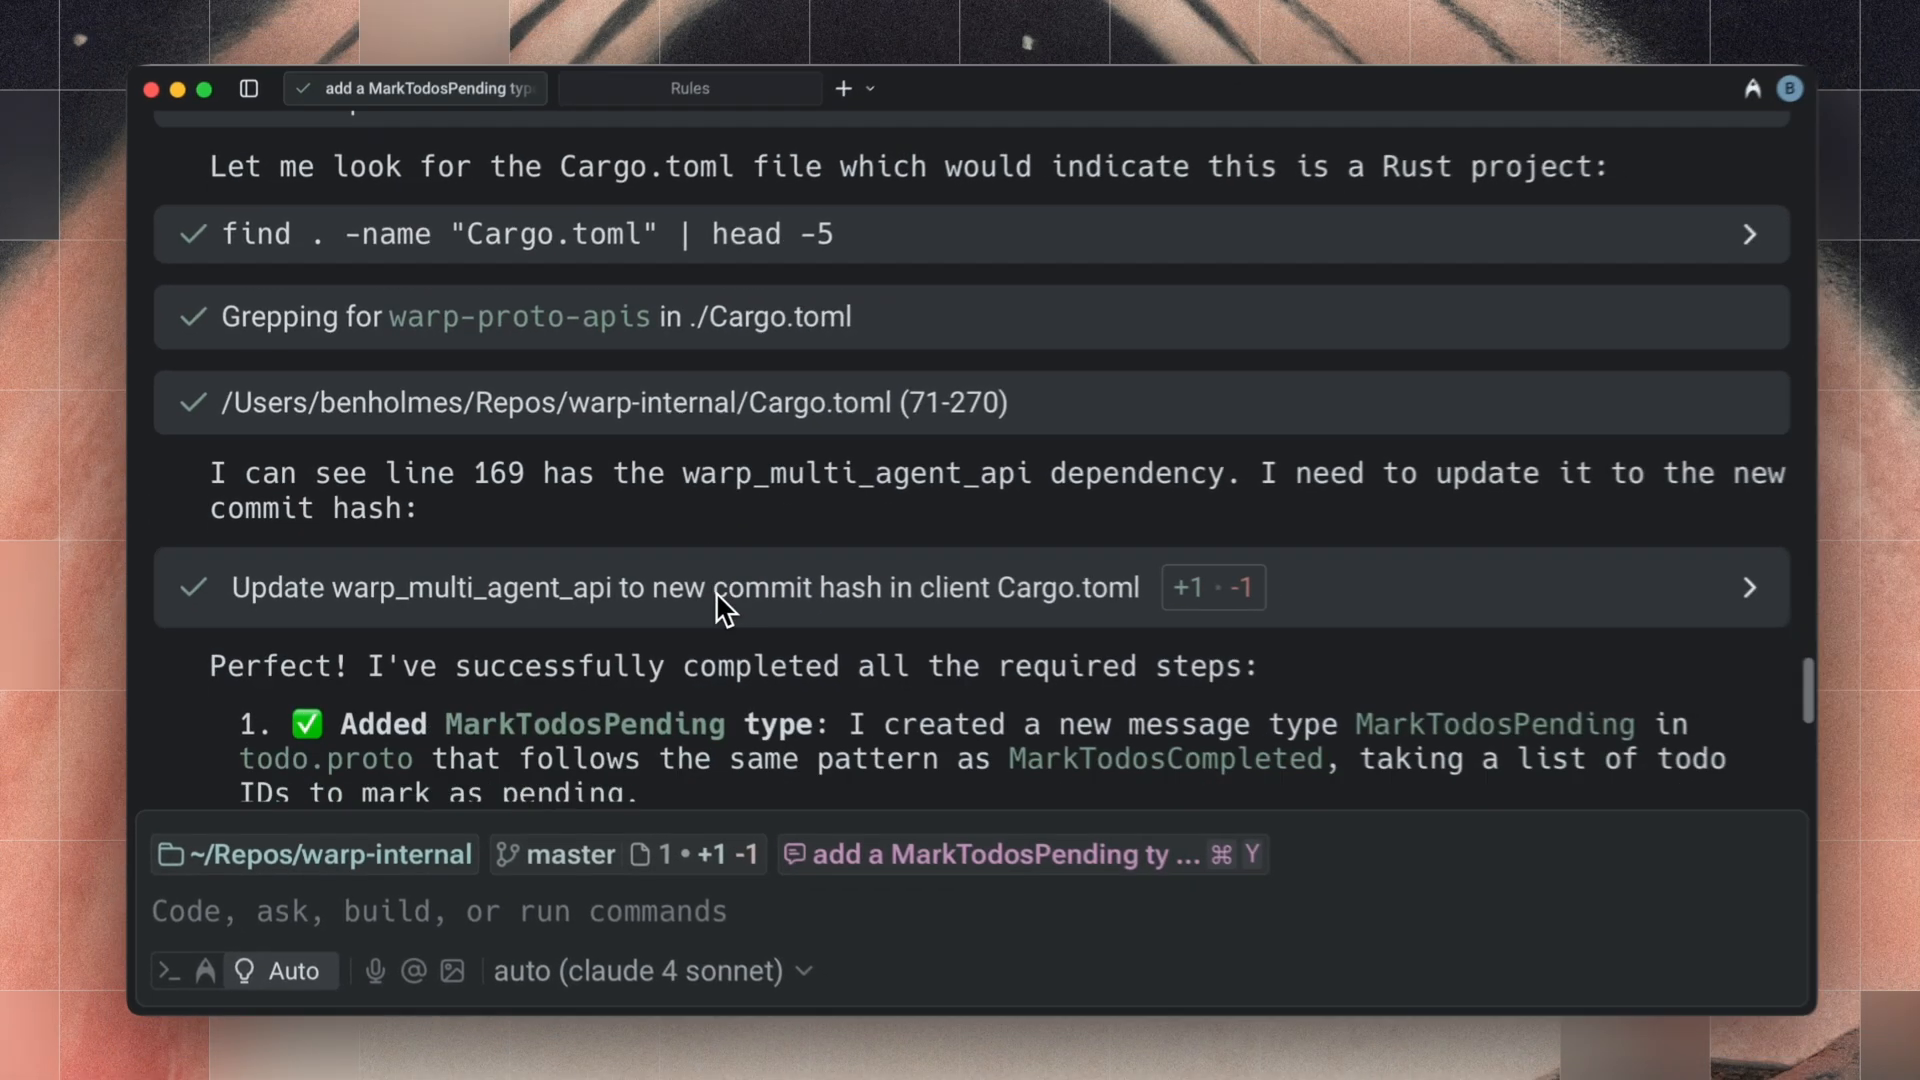
pyautogui.scroll(-3)
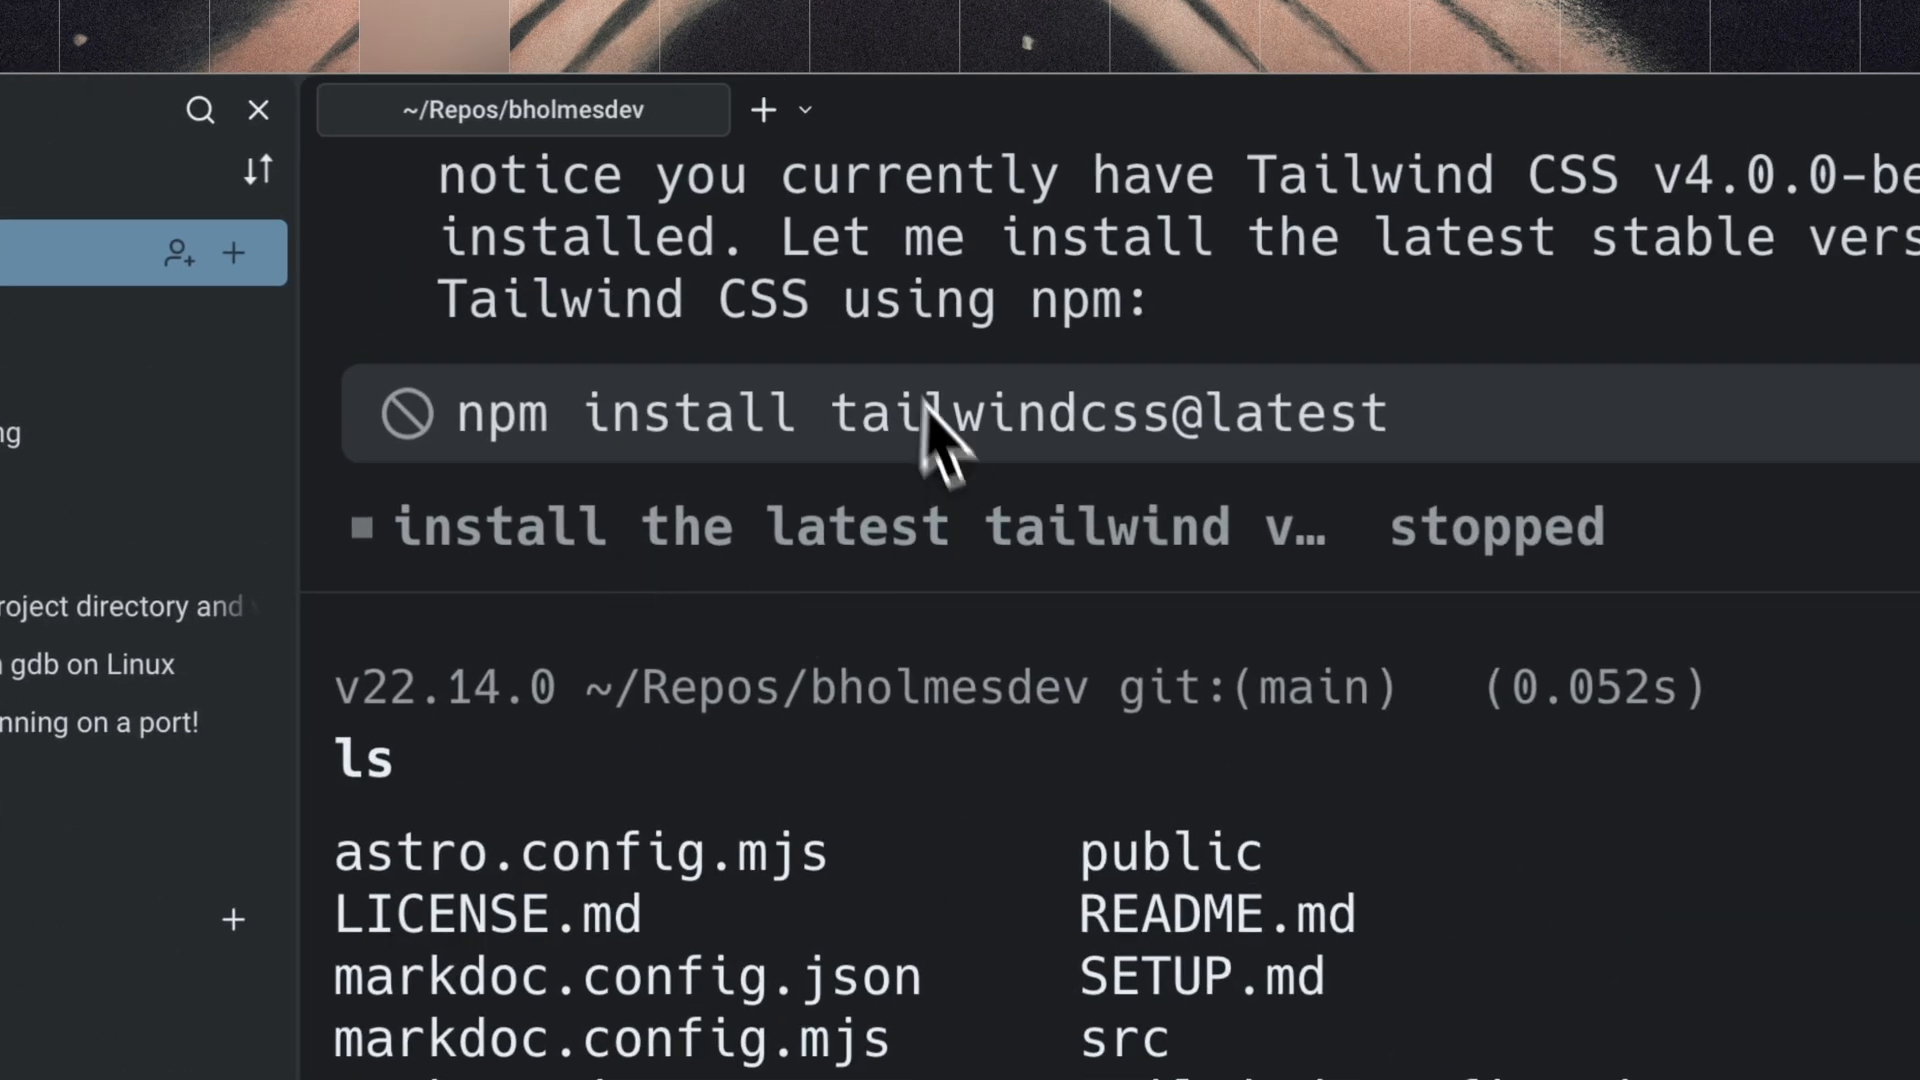
pyautogui.moveTo(834, 391)
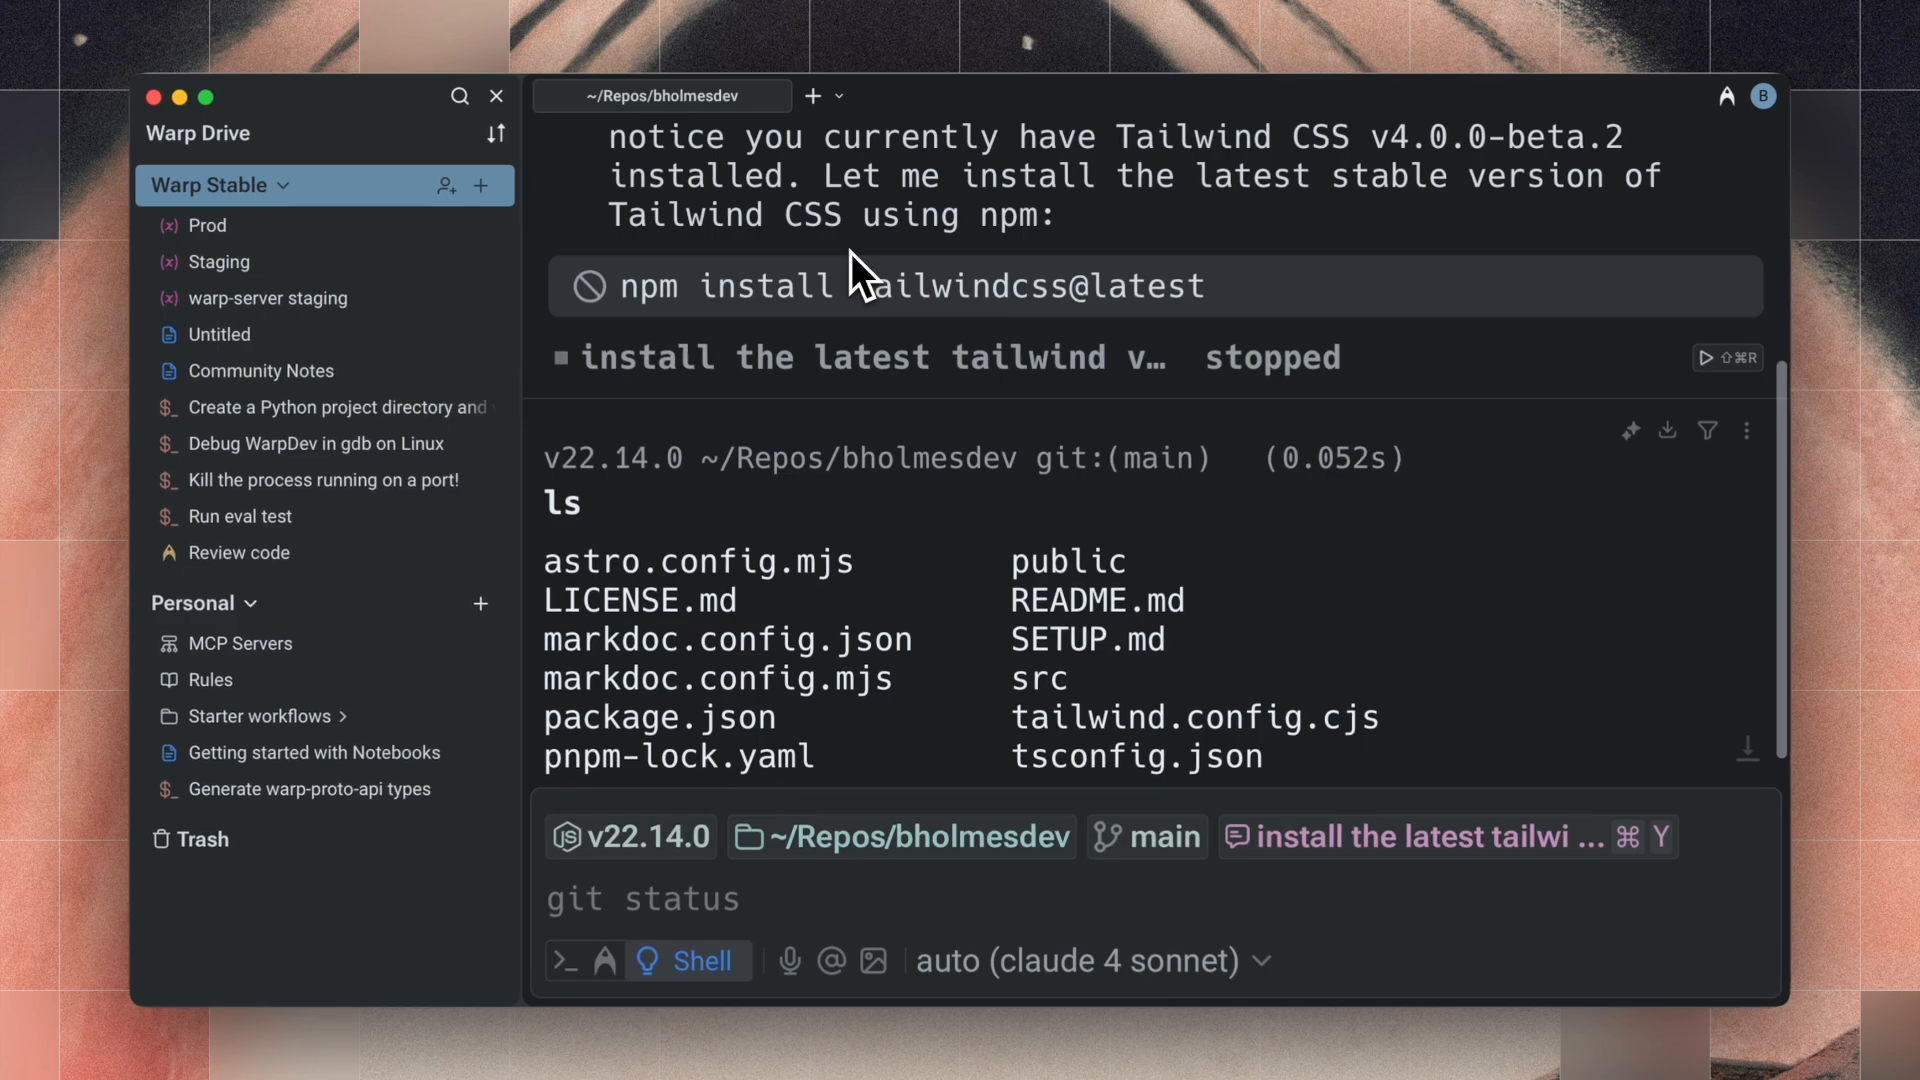
# - Open the saved rules to show the pnpm 'JavaScript preferences' rule
pyautogui.click(210, 680)
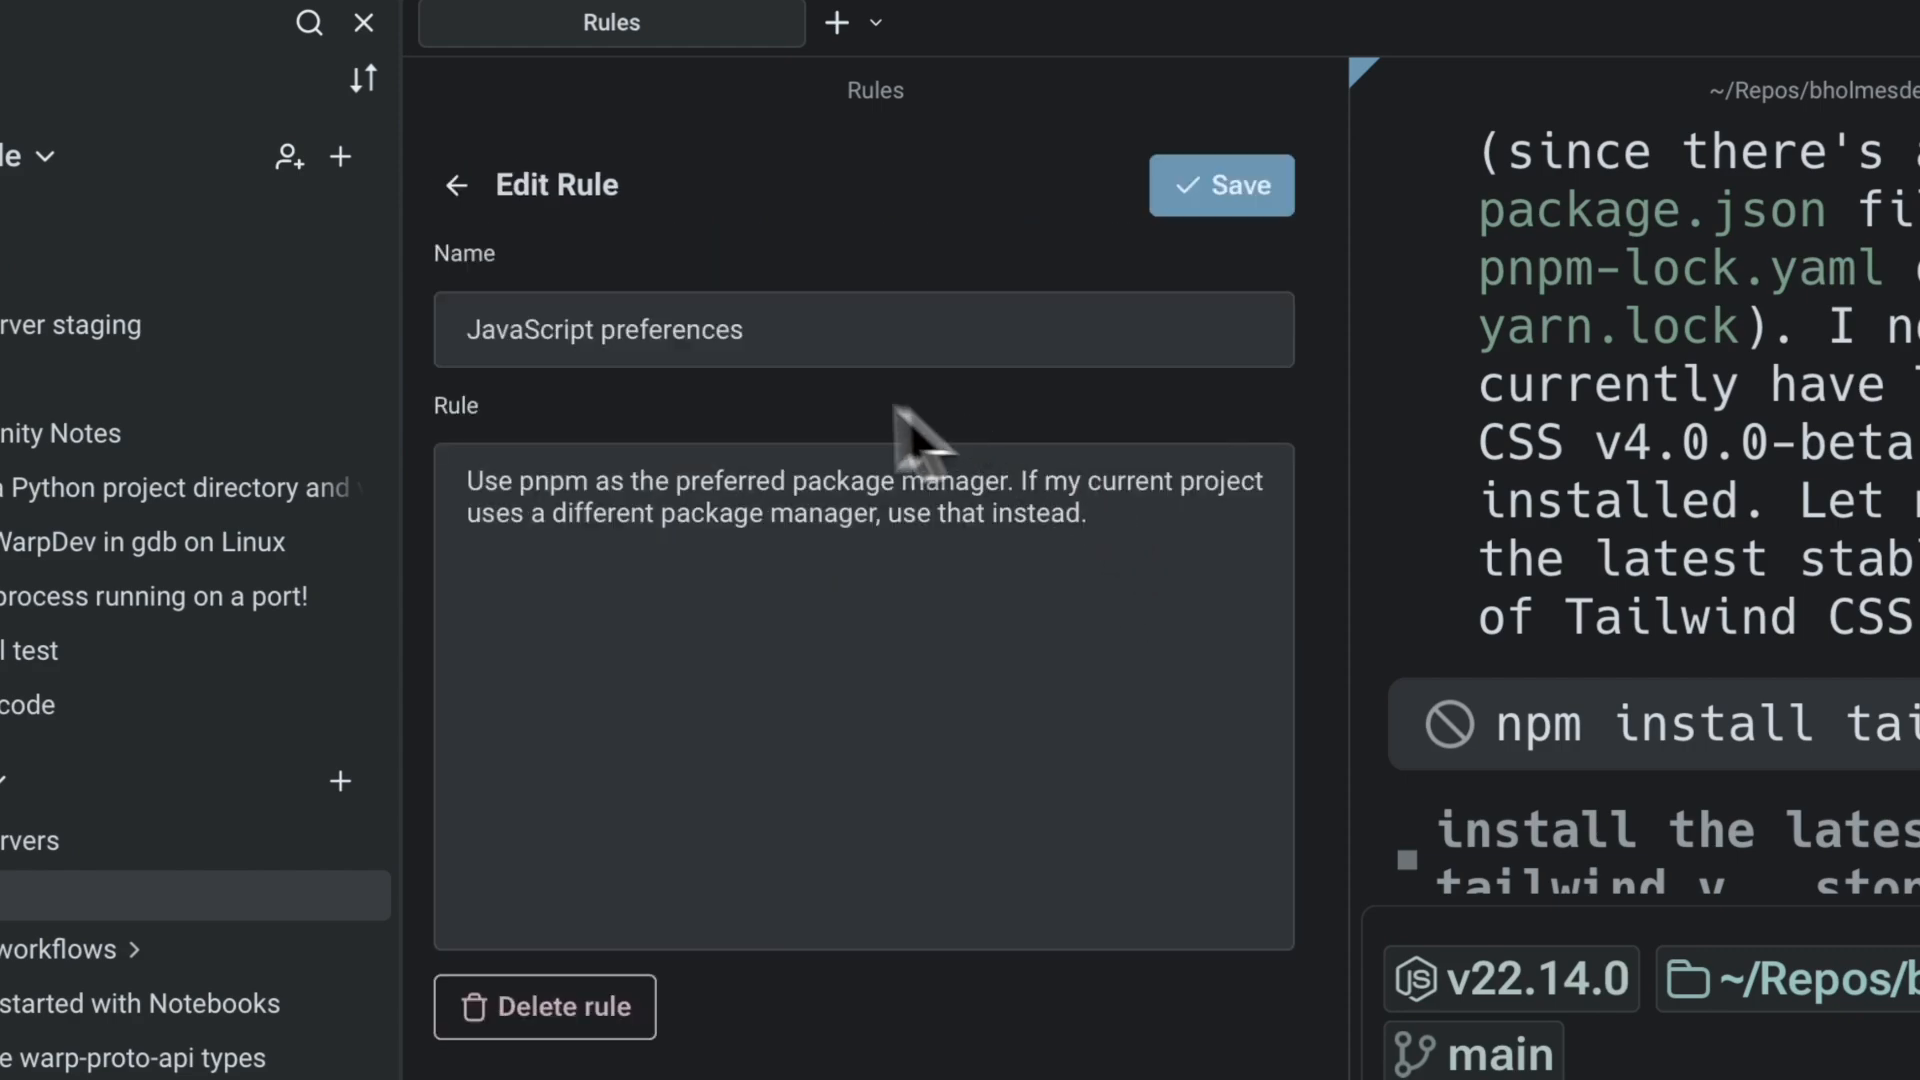
# - Select the draft text of the new TypeScript best-practices rule
pyautogui.moveTo(519, 480); pyautogui.dragTo(1011, 480)
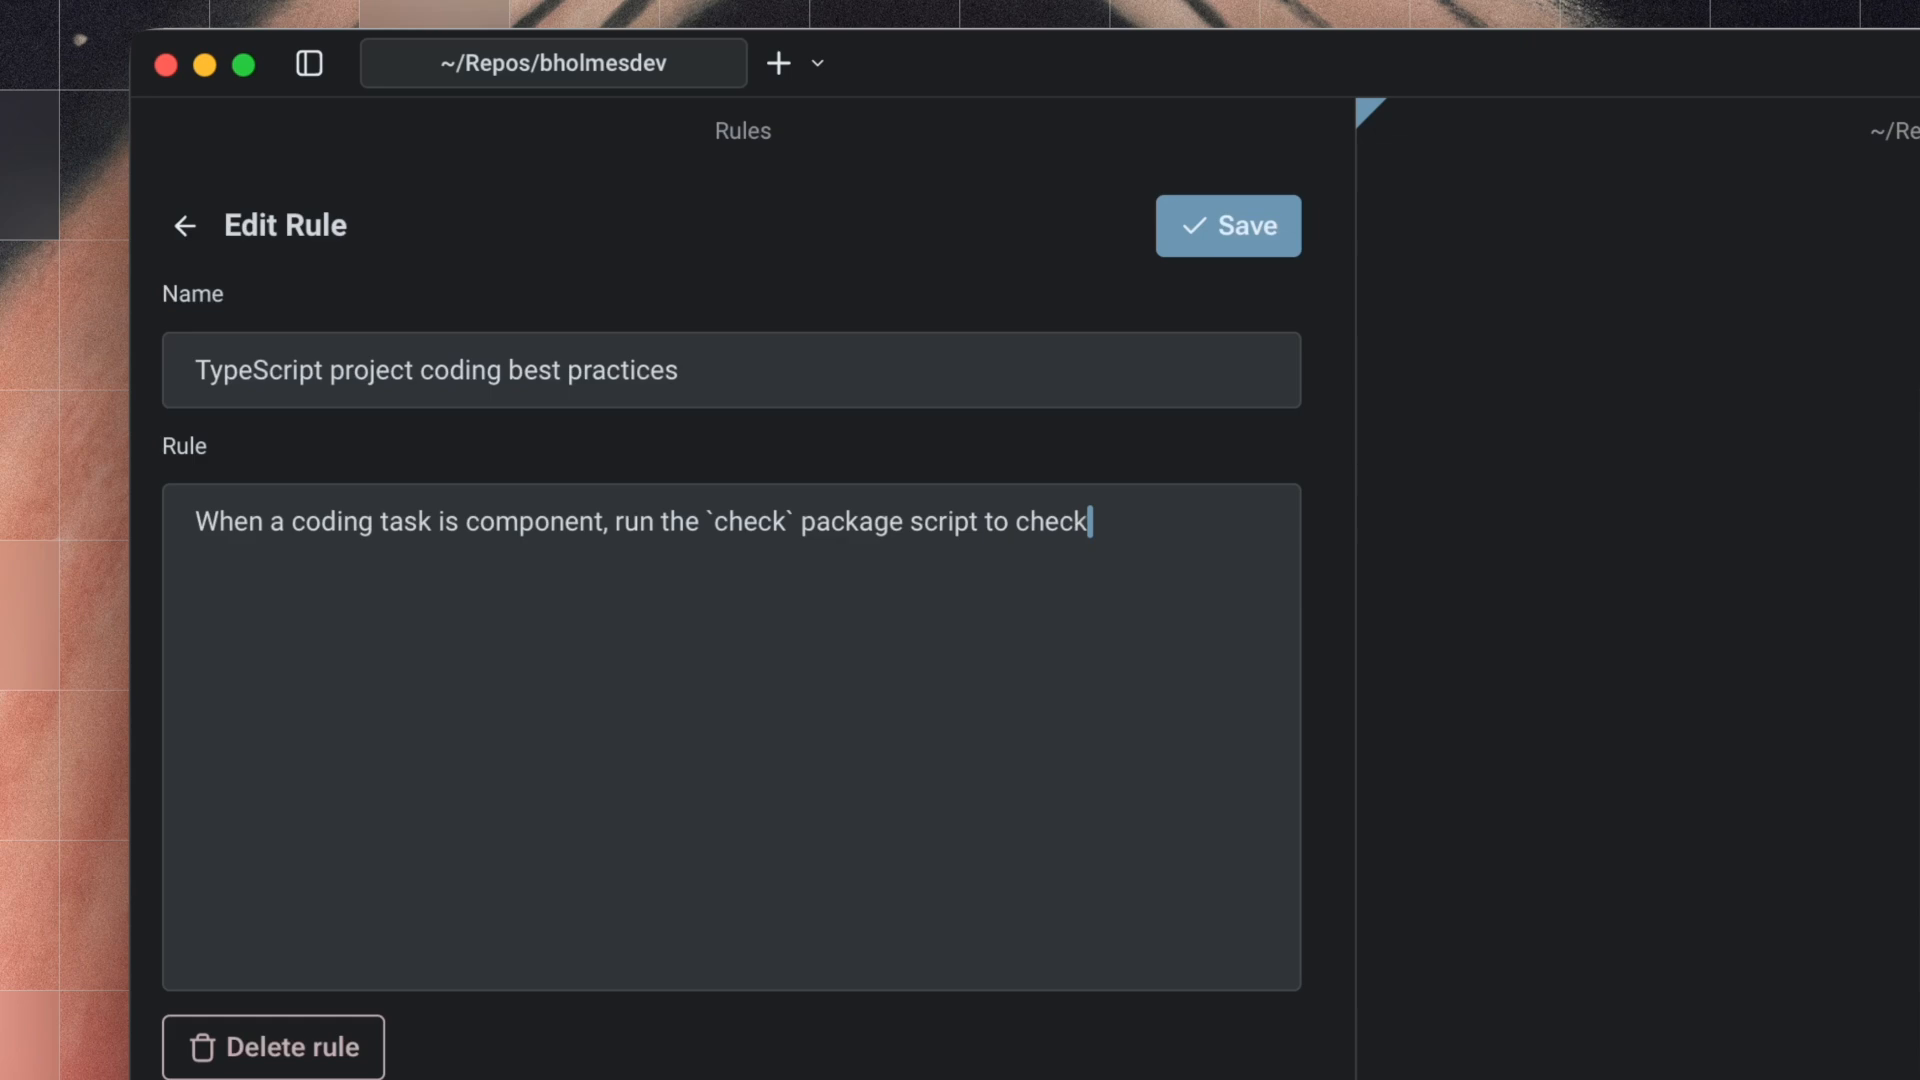
# - Type the rule: run `check` and `format`, prefer types over `interface`, concise JSDocs per Hemingway Test
pyautogui.write('types and `format` to format your code.')
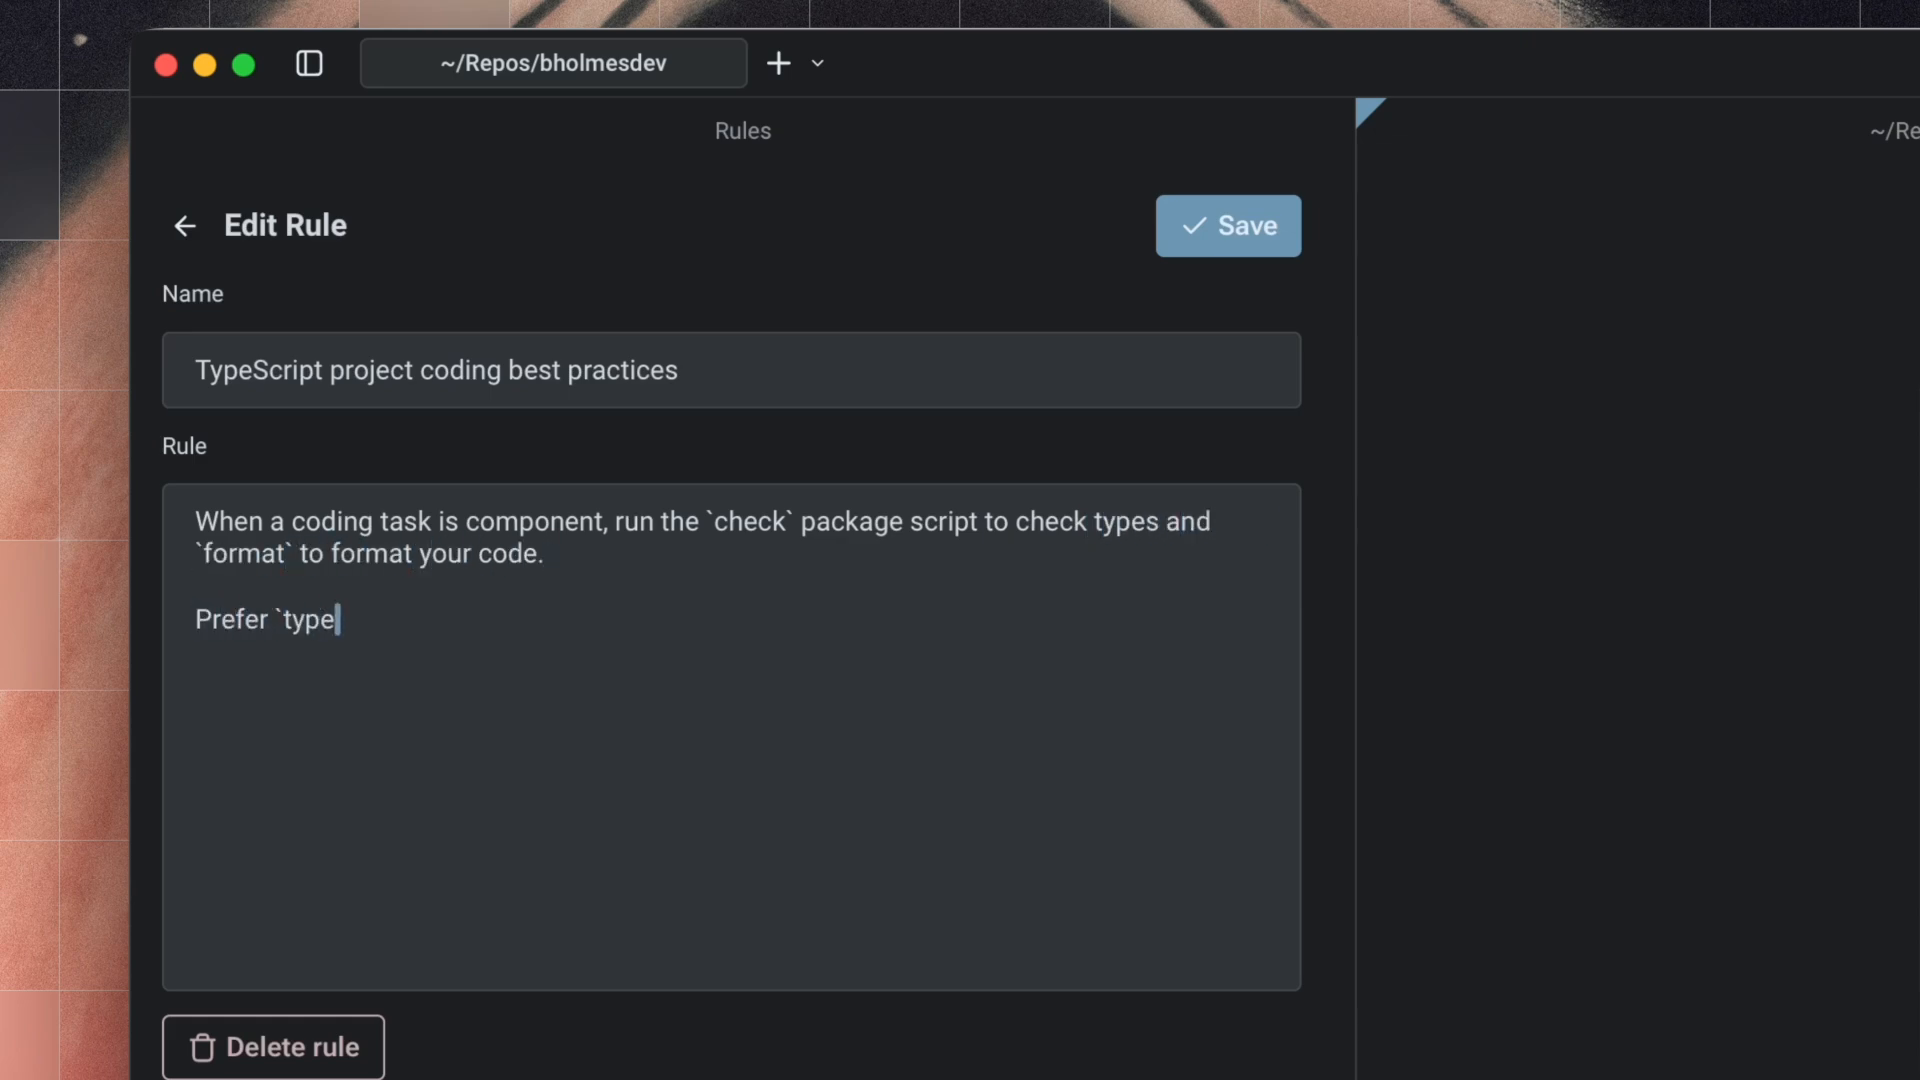
pyautogui.write('` to `interface` when writing TS')
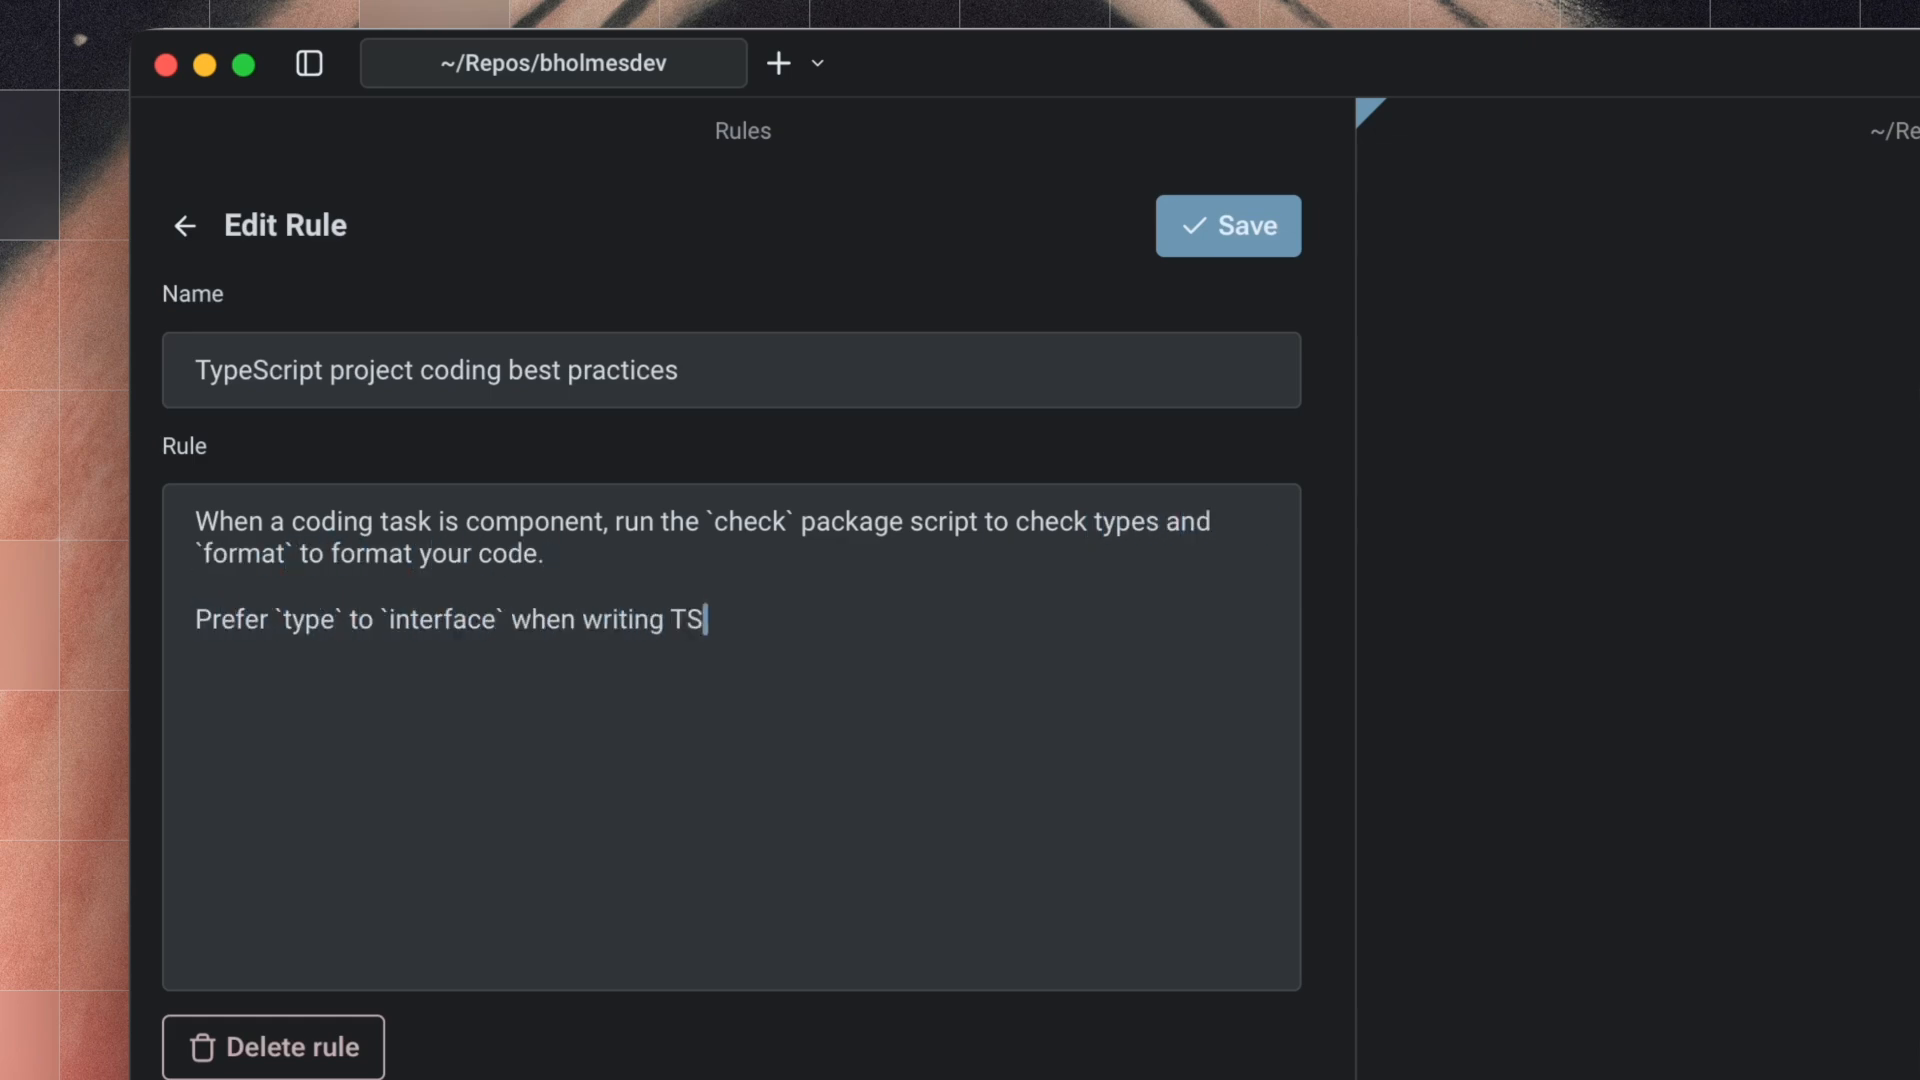
pyautogui.write('types')
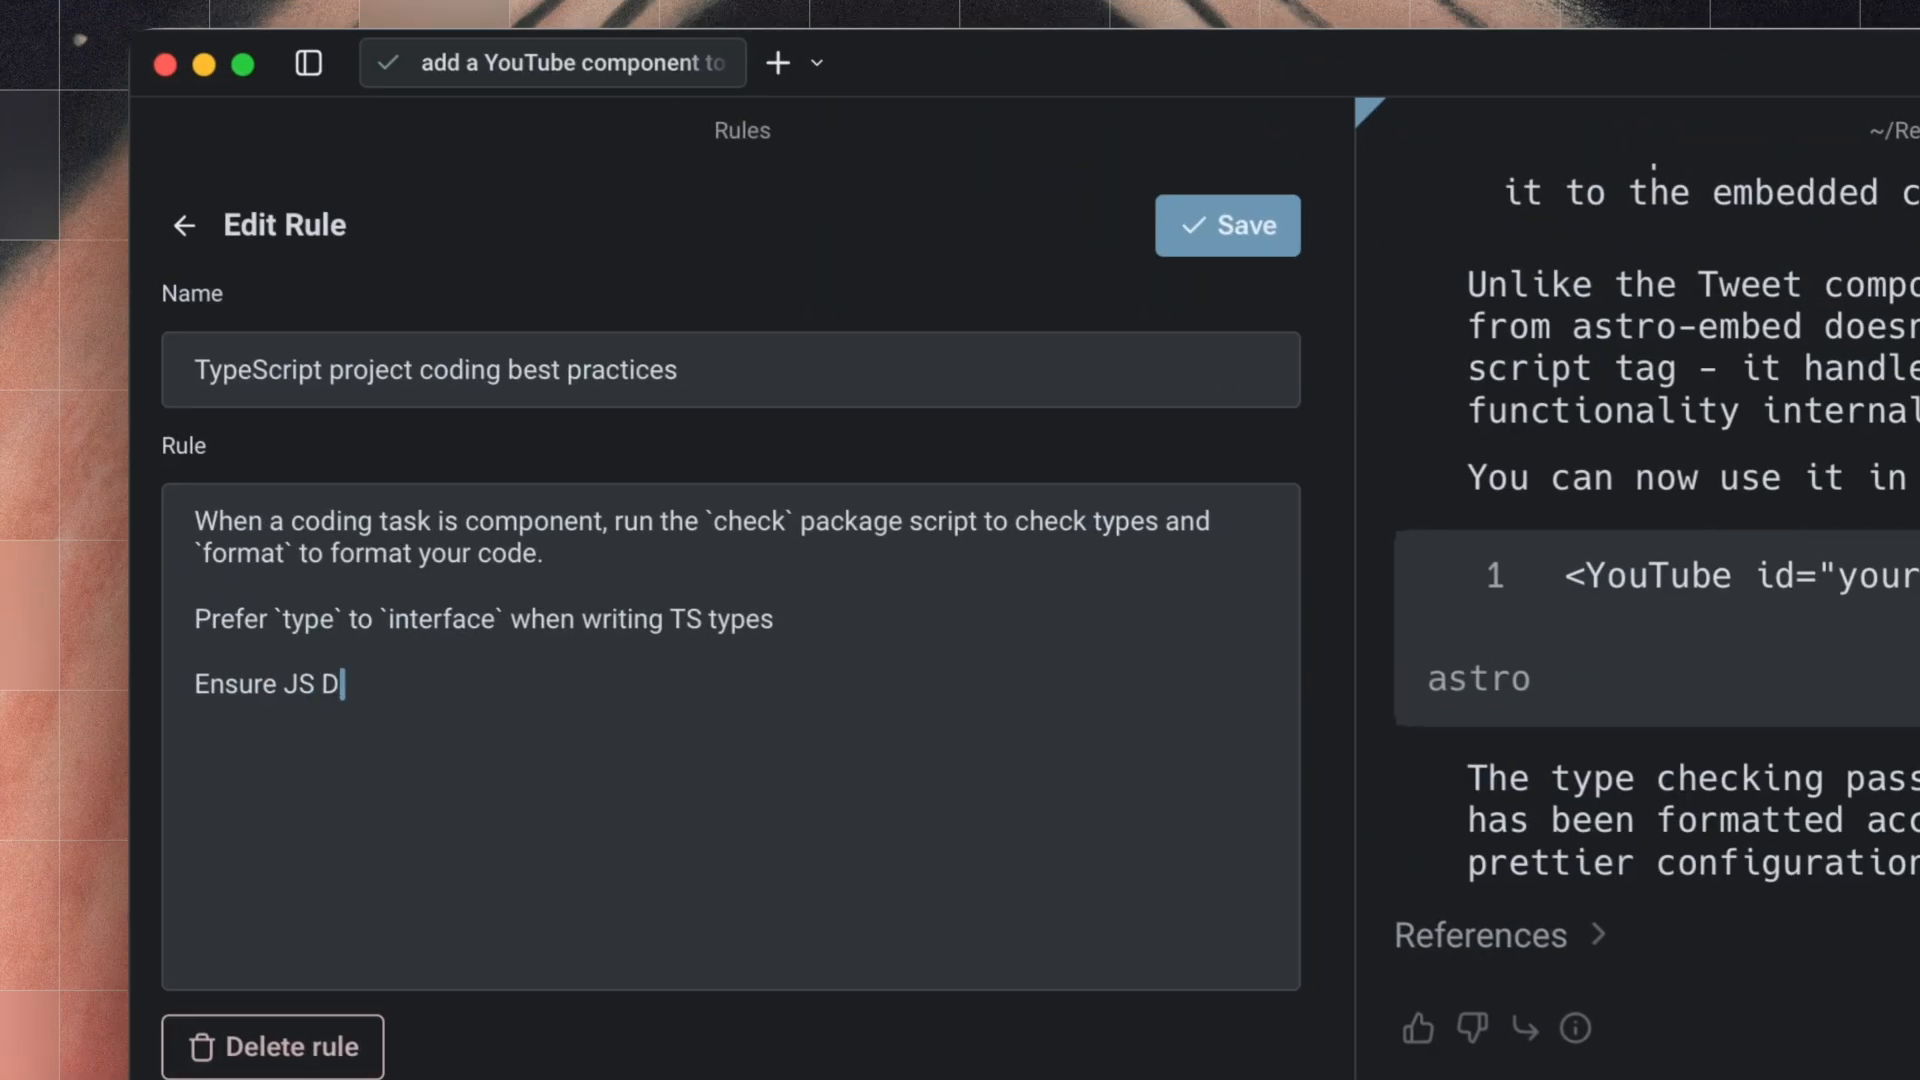
pyautogui.write('ocs are consise. Follow the Hemingway Test as a guid')
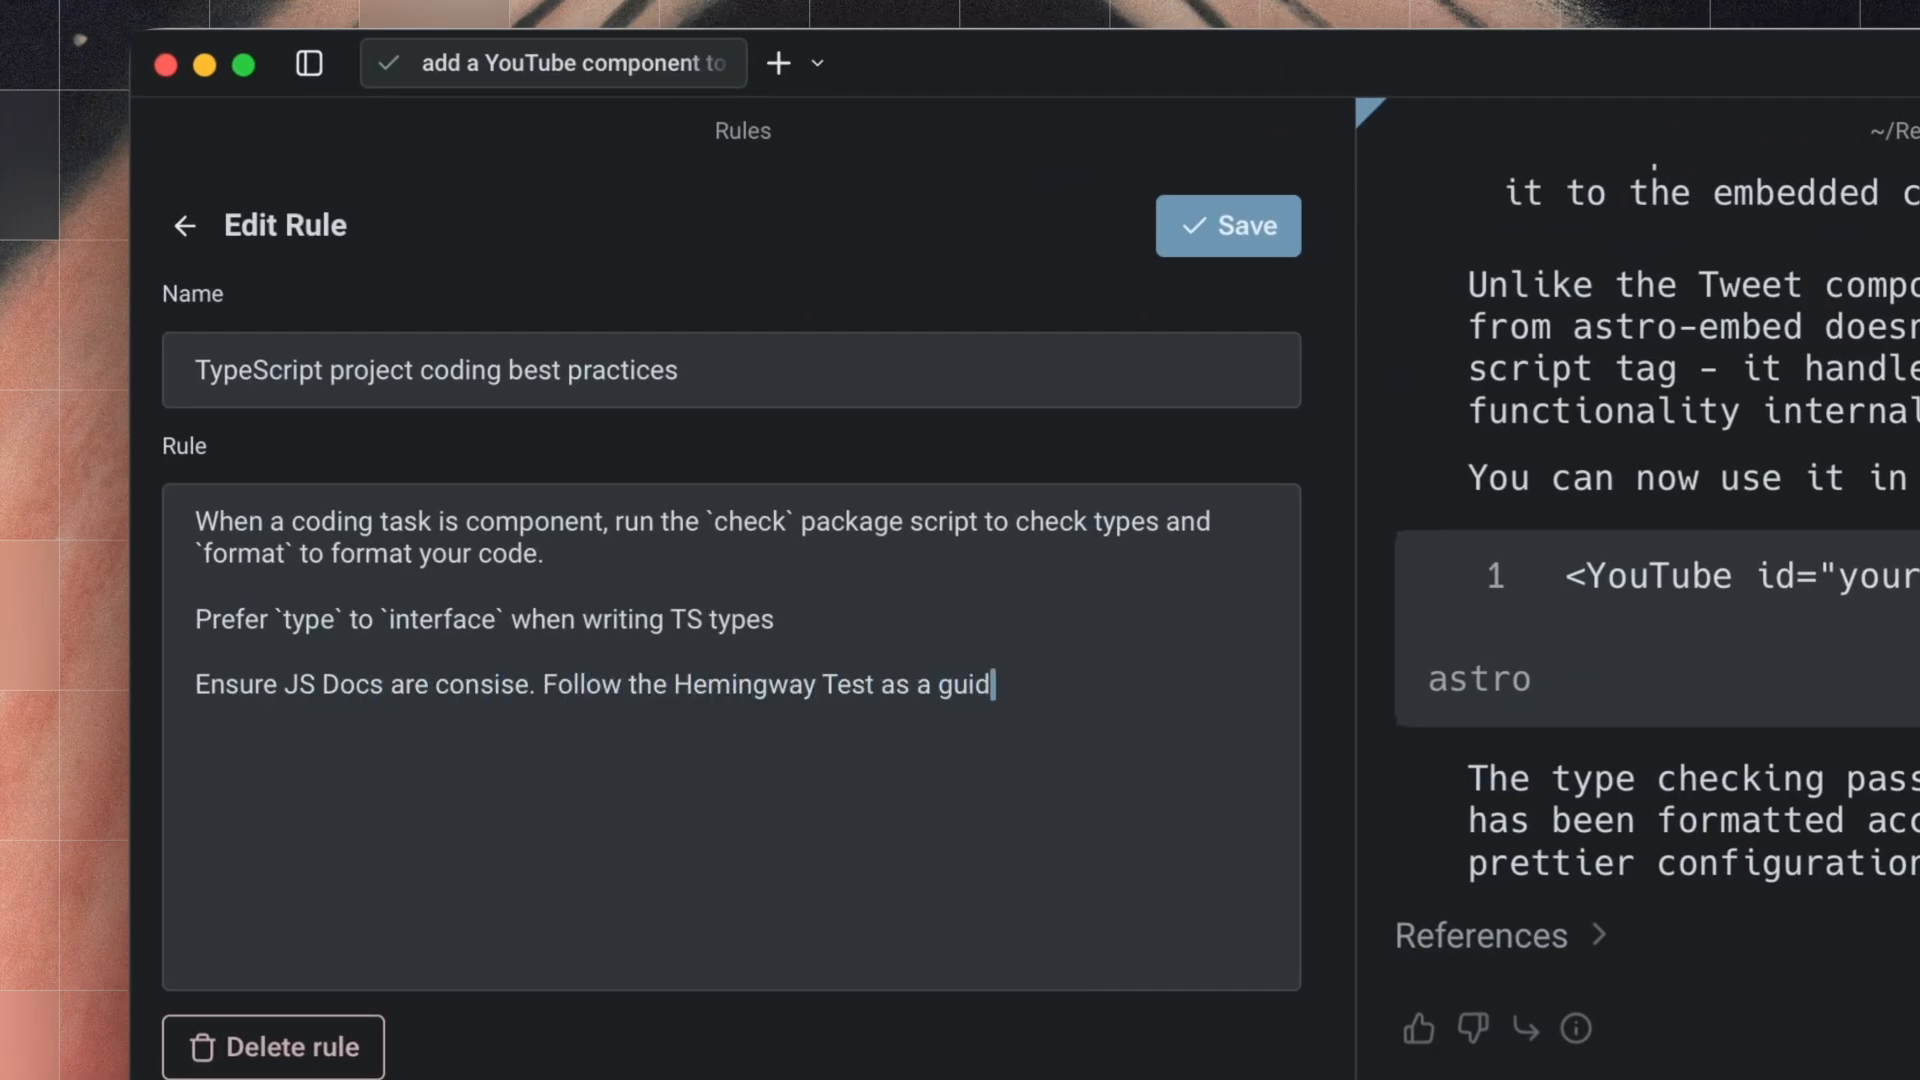
pyautogui.write('e.')
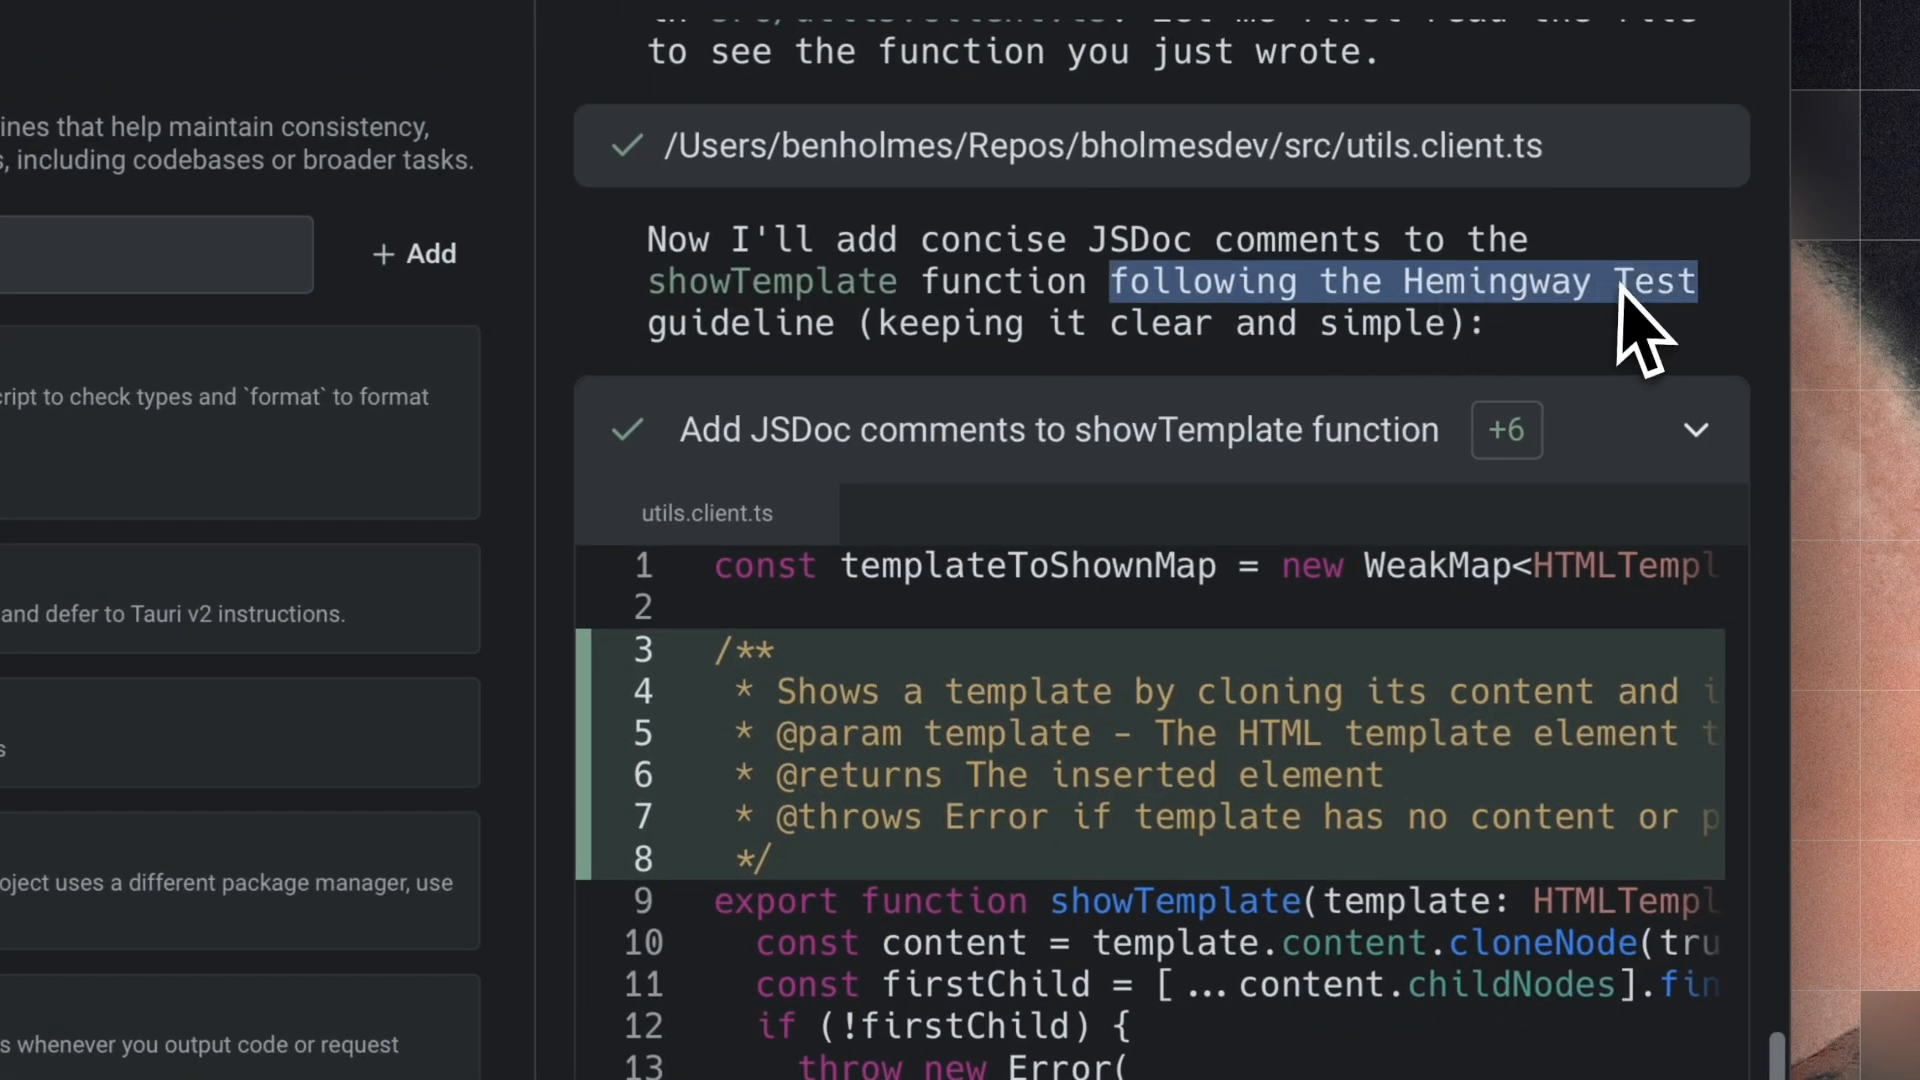
# - Scroll the agent run to the concise JSDoc edit on showTemplate
pyautogui.hscroll(3)
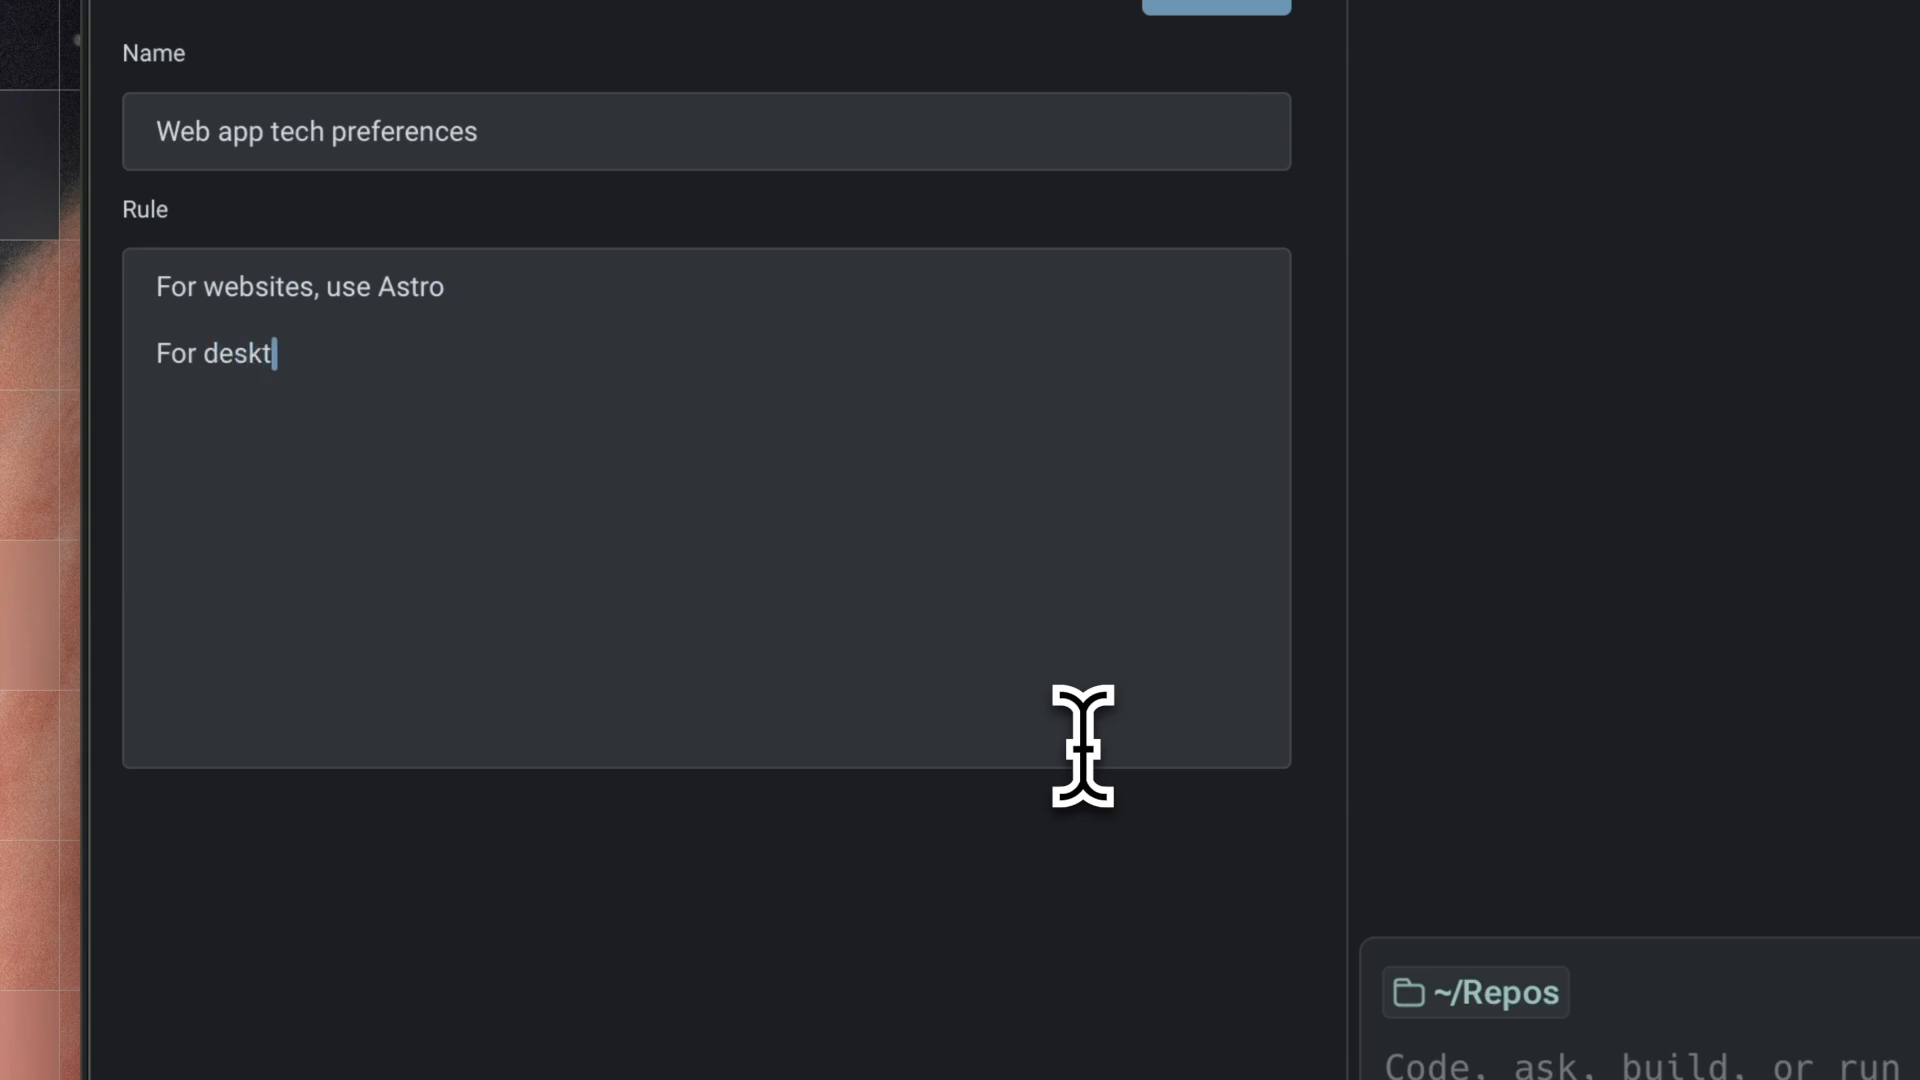
# - Type the desktop line 'For desktop apps, use Tauri v2 + Sve…' in the rule
pyautogui.write('op apps, use Tauri v2 + Sve')
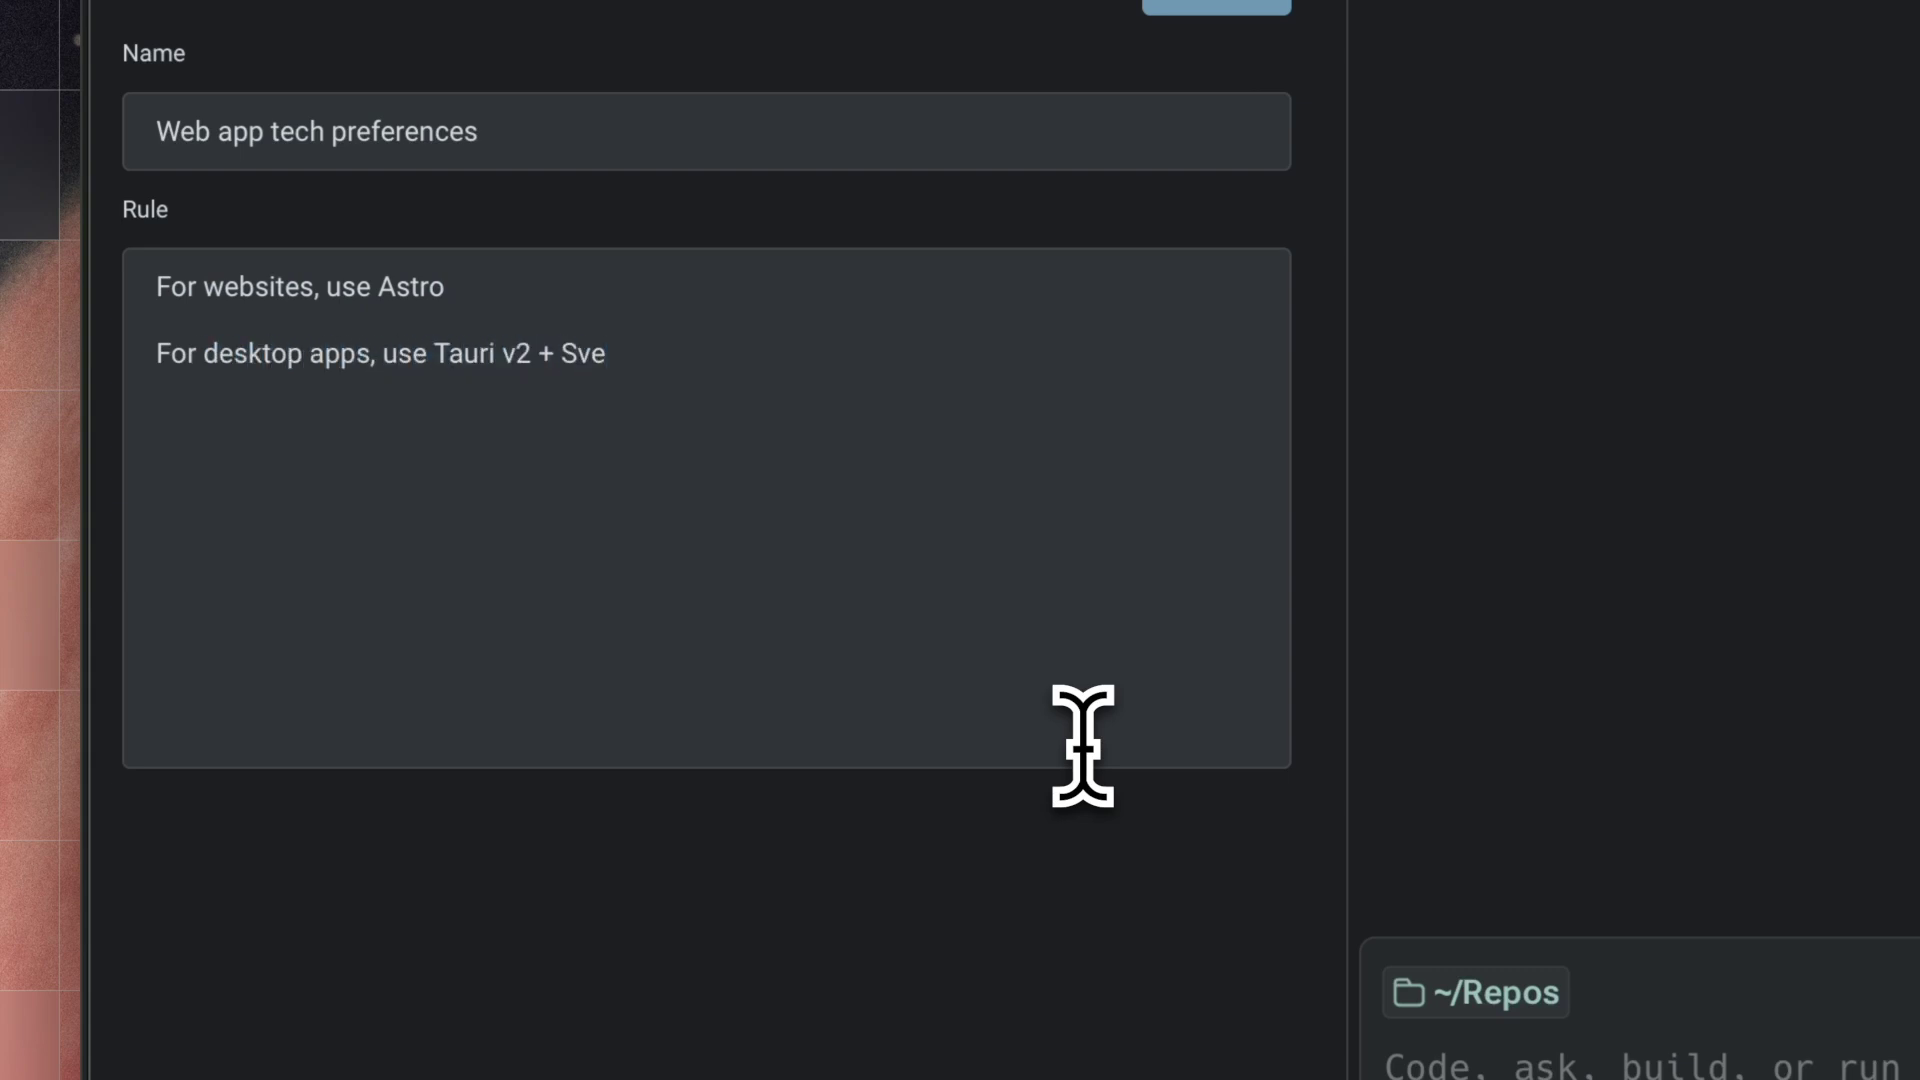